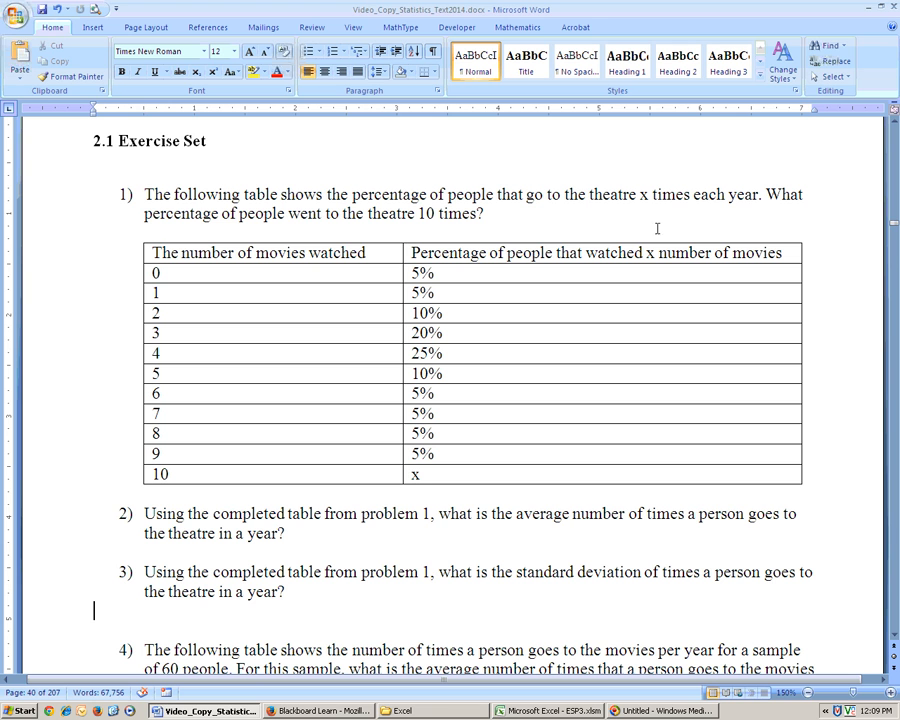
mouse_move(410, 222)
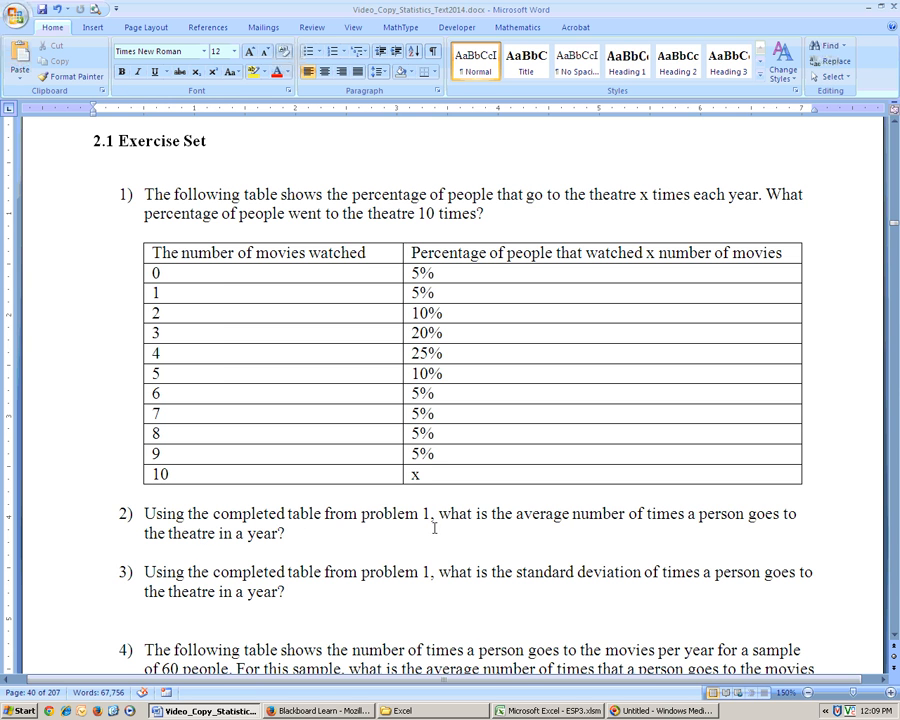
- Review the 5% entry for 10 visits and inspect the expected-value formula in the workbook
click(544, 712)
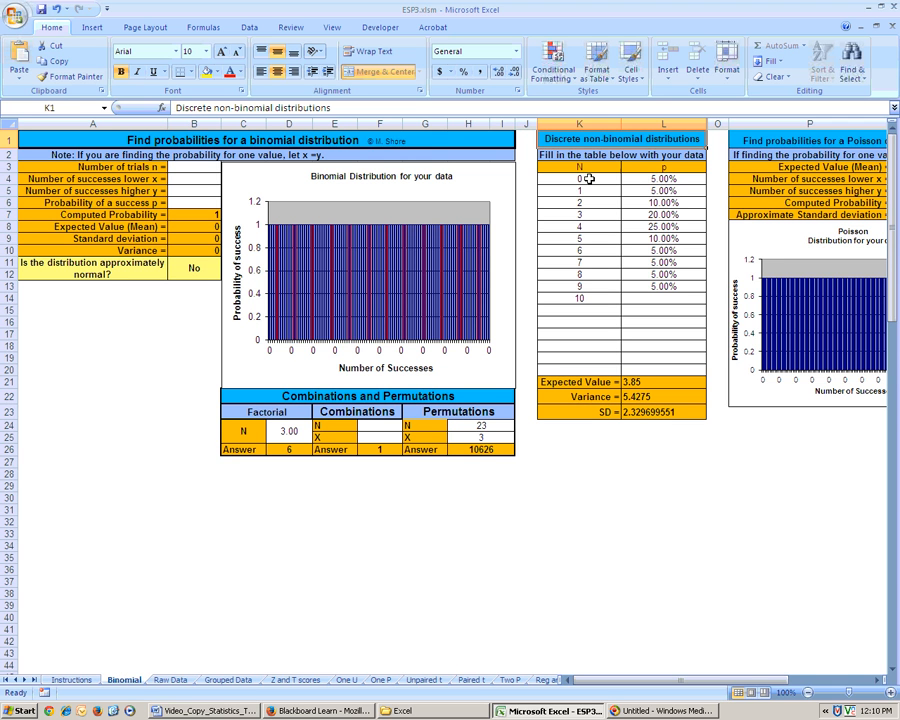
mouse_move(580, 302)
text(5)
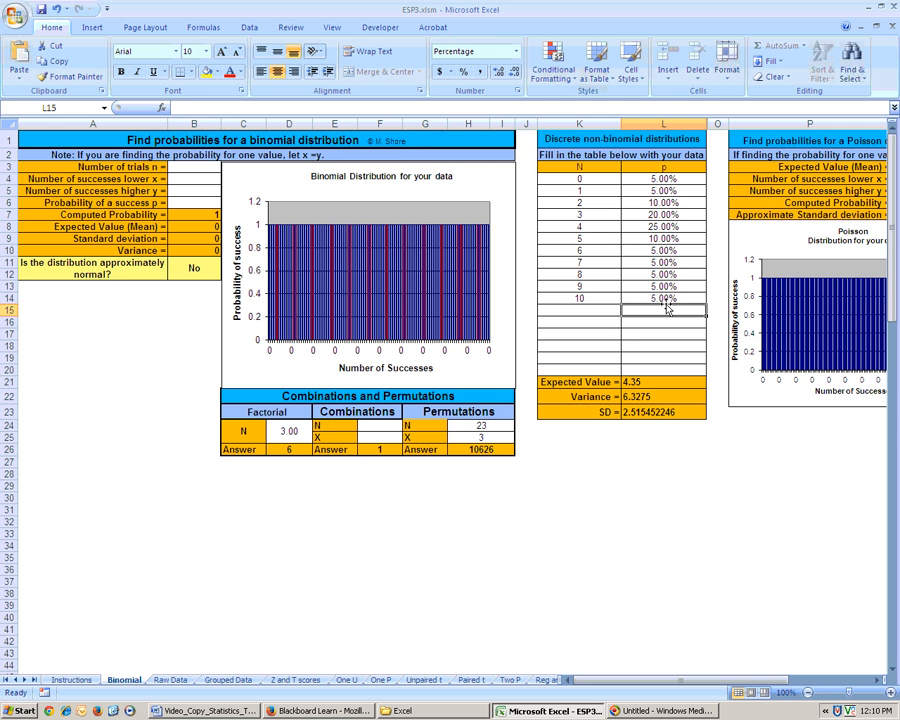
click(658, 298)
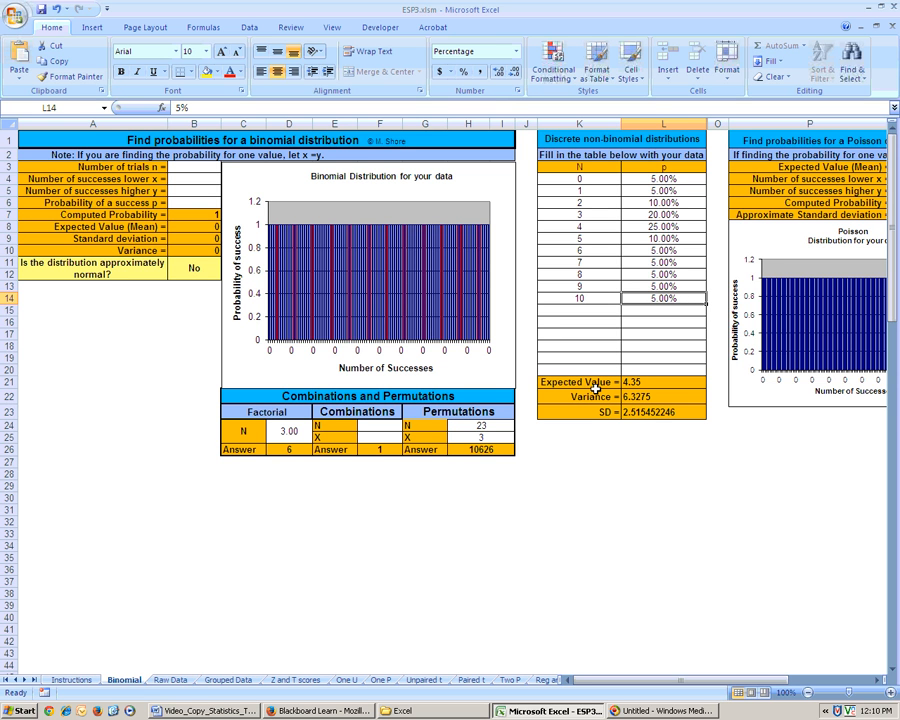
click(576, 382)
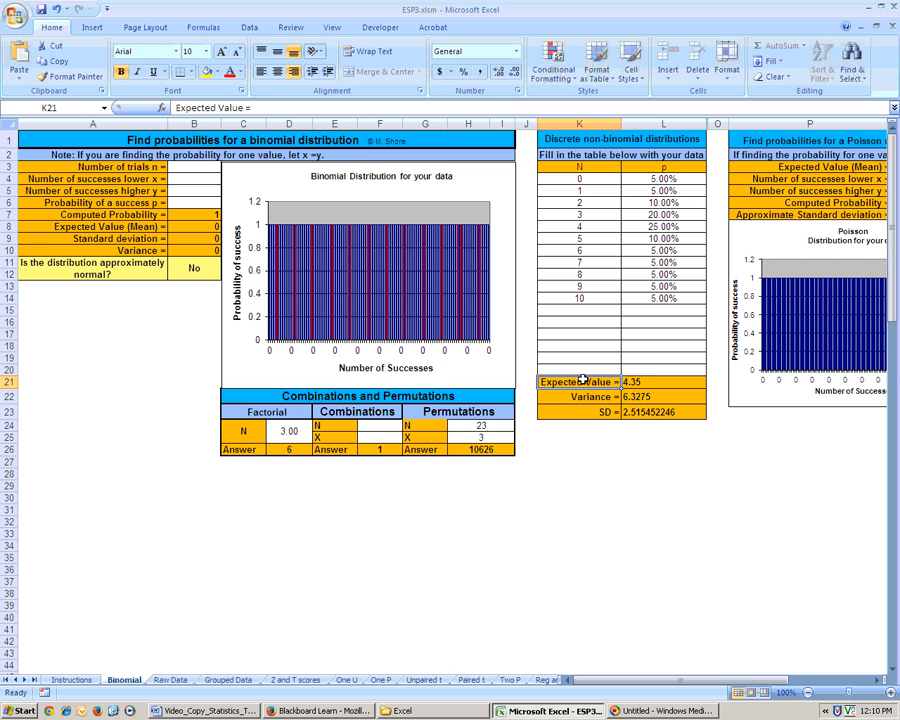
click(660, 382)
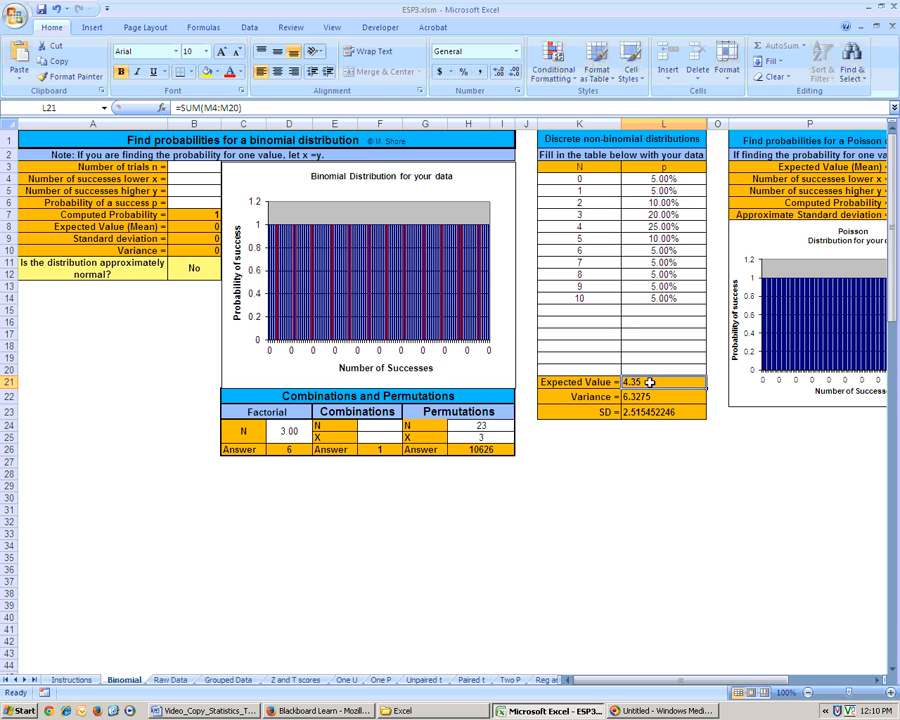
mouse_move(608, 400)
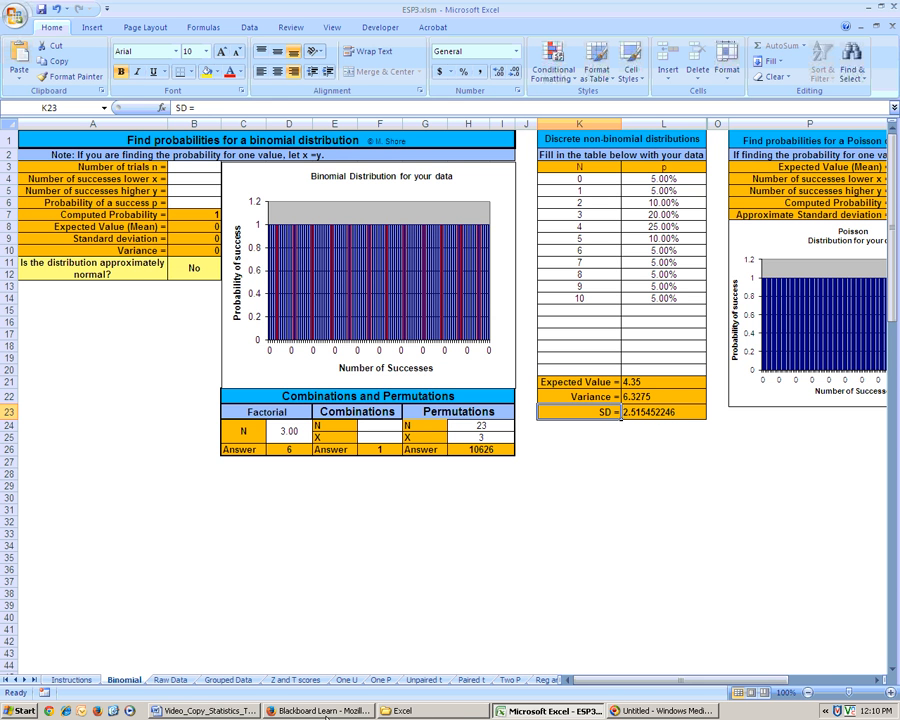
- Scroll the exercise document down to problem 4's table of movie-visit counts for 60 people
click(210, 712)
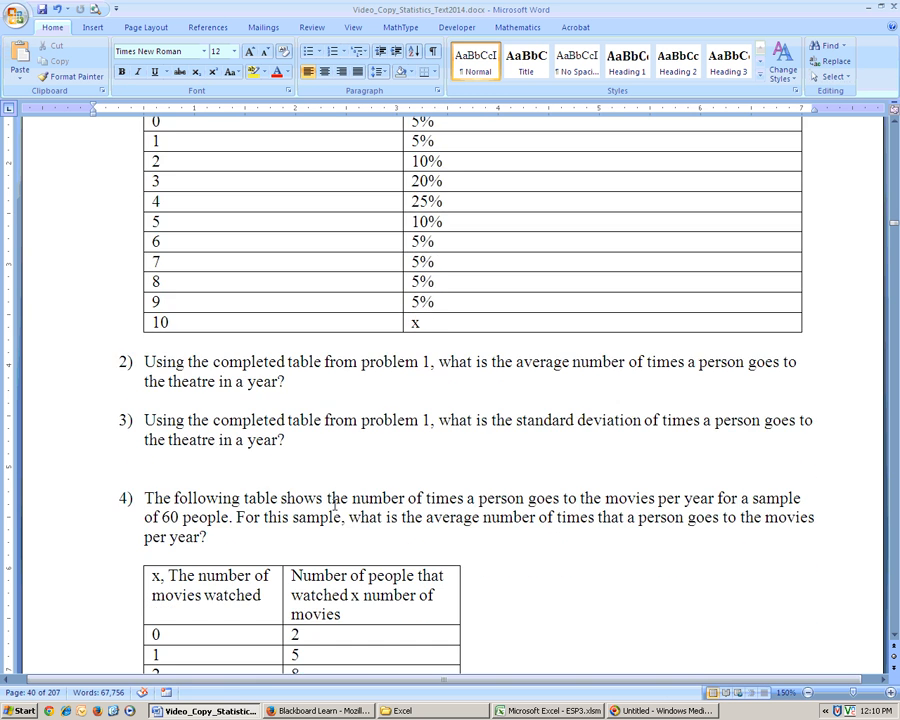
scroll(down, 3)
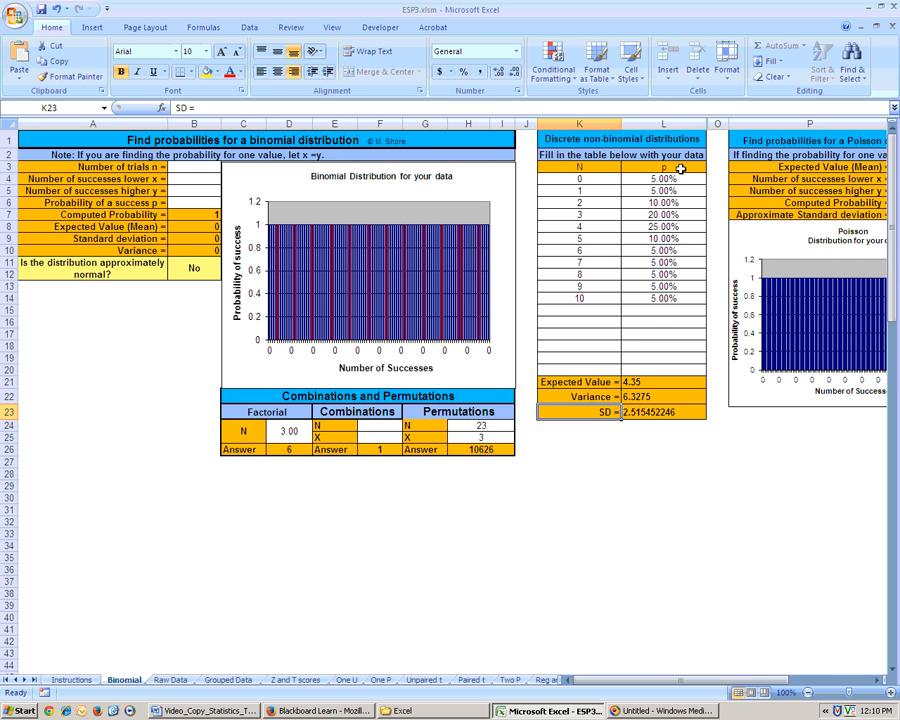
click(664, 166)
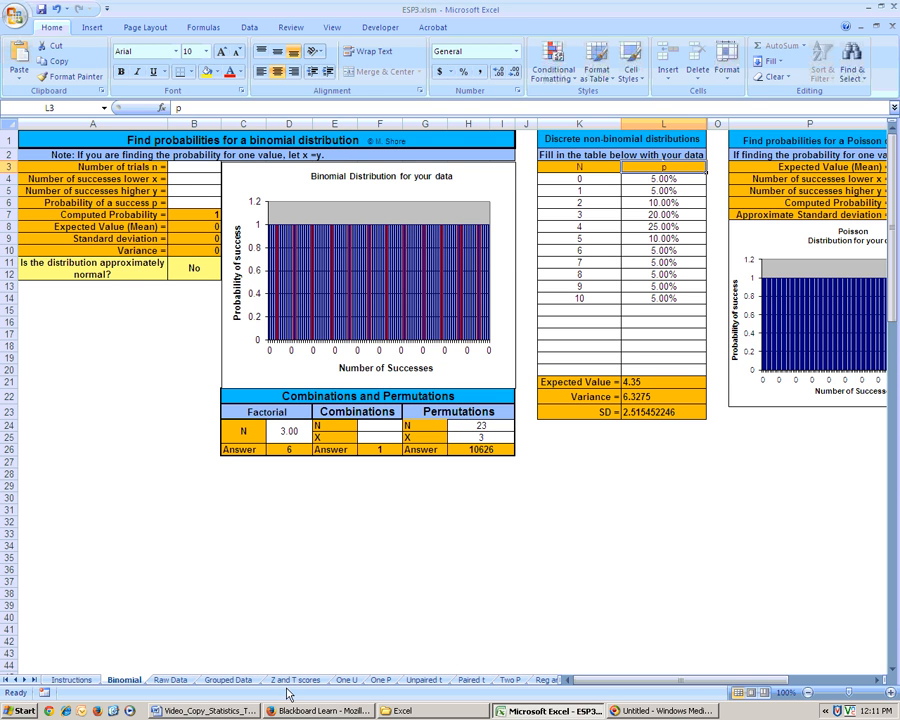
click(216, 712)
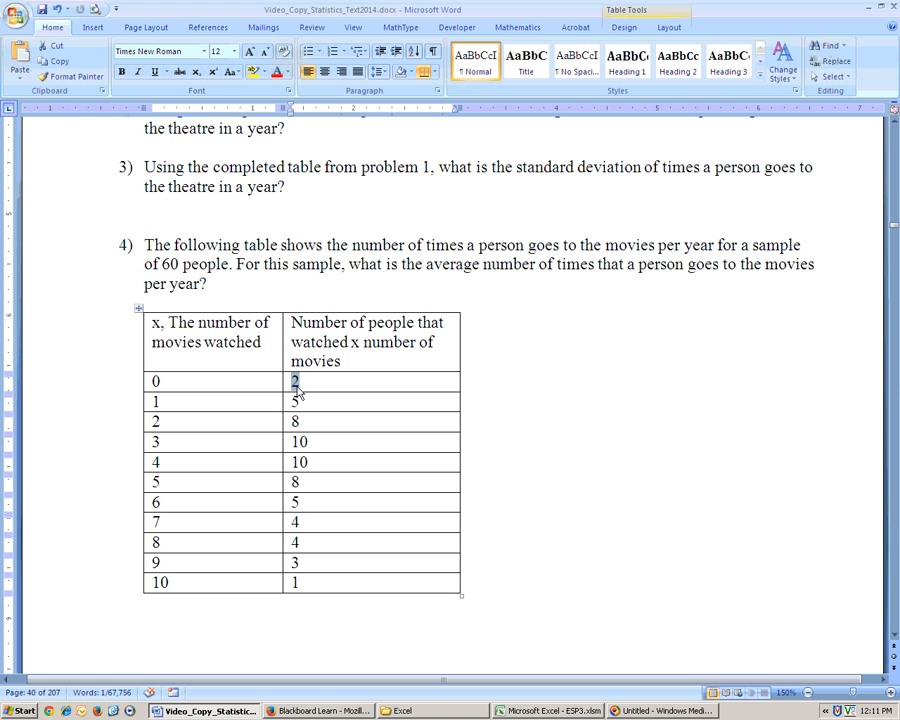
mouse_move(294, 382)
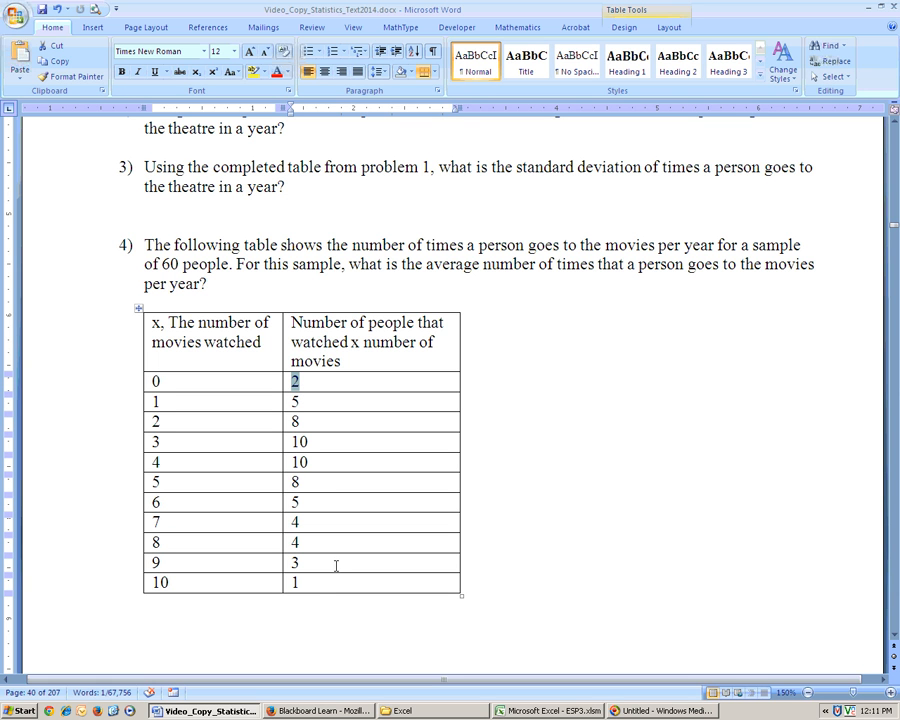
mouse_move(348, 596)
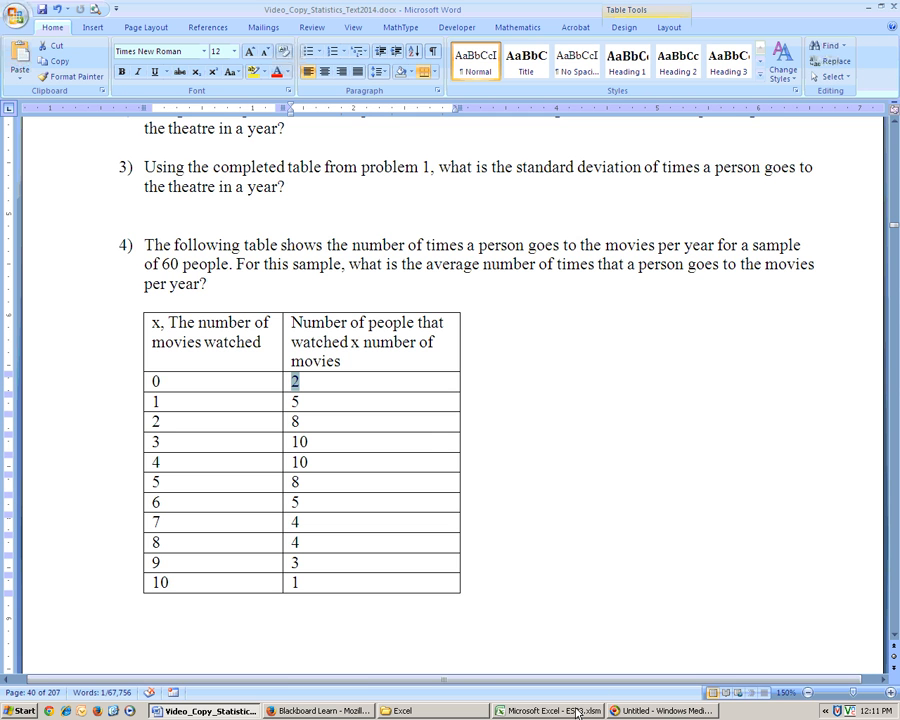
click(552, 708)
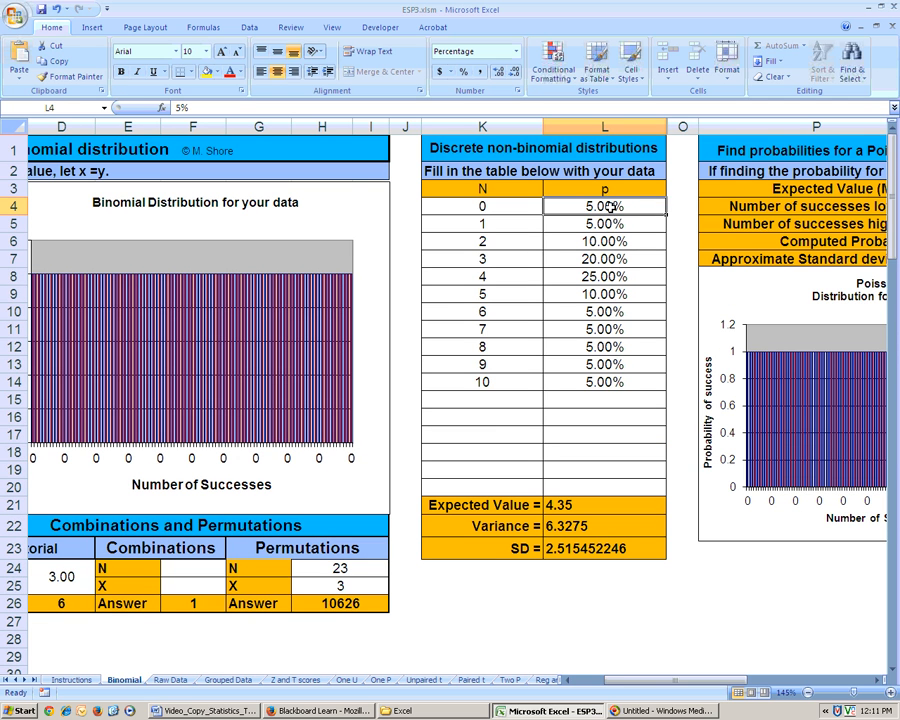
- Enter the p values as count/60 formulas (=2/60, =5/60 …), giving expected value 4.3 and SD about 2.4242
text(=2/)
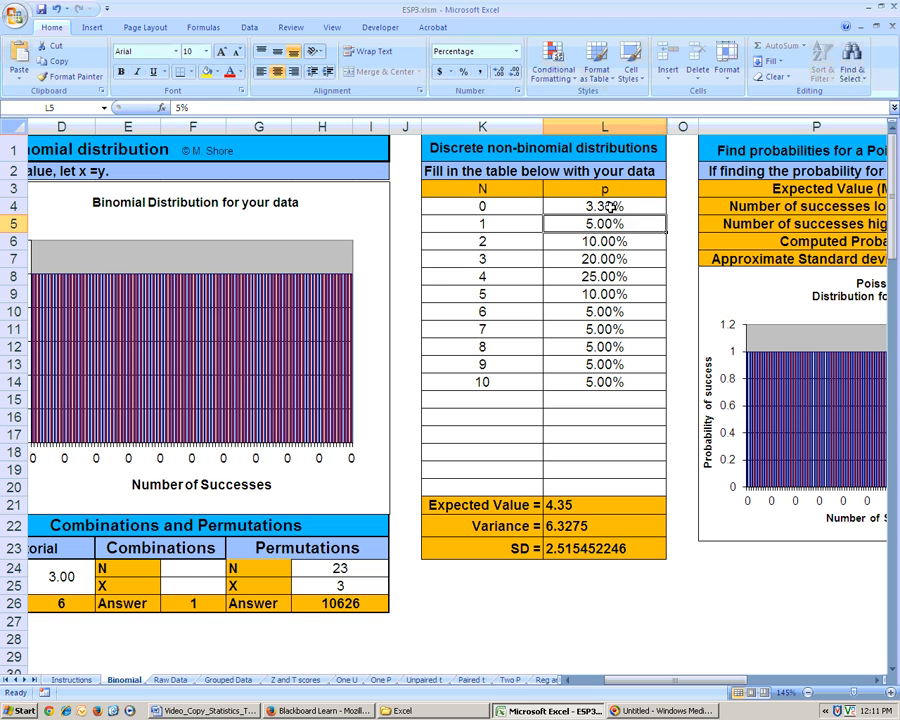
text(=5/)
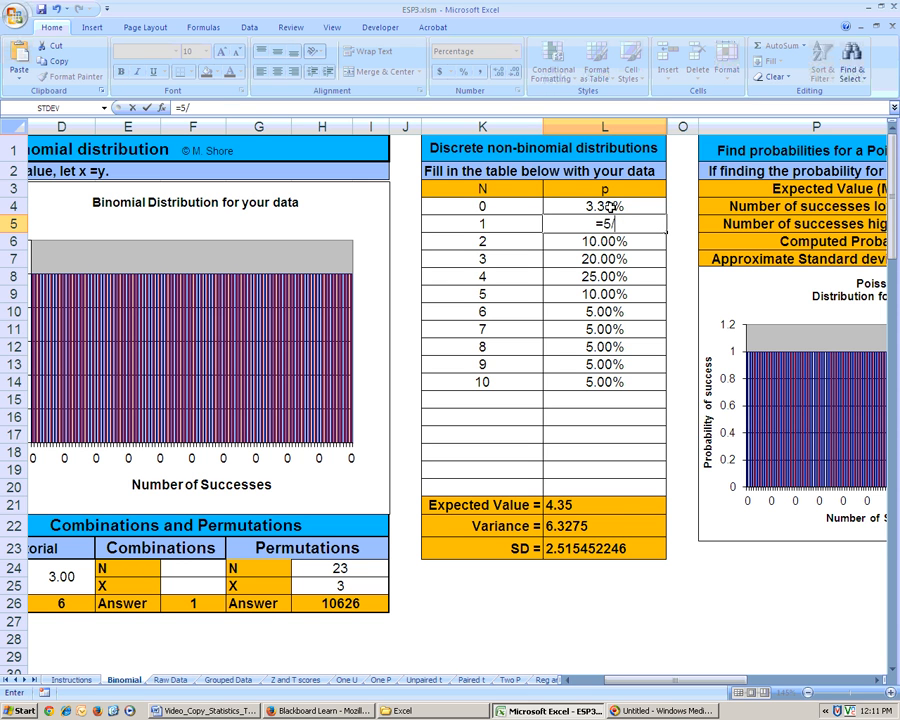
text(60)
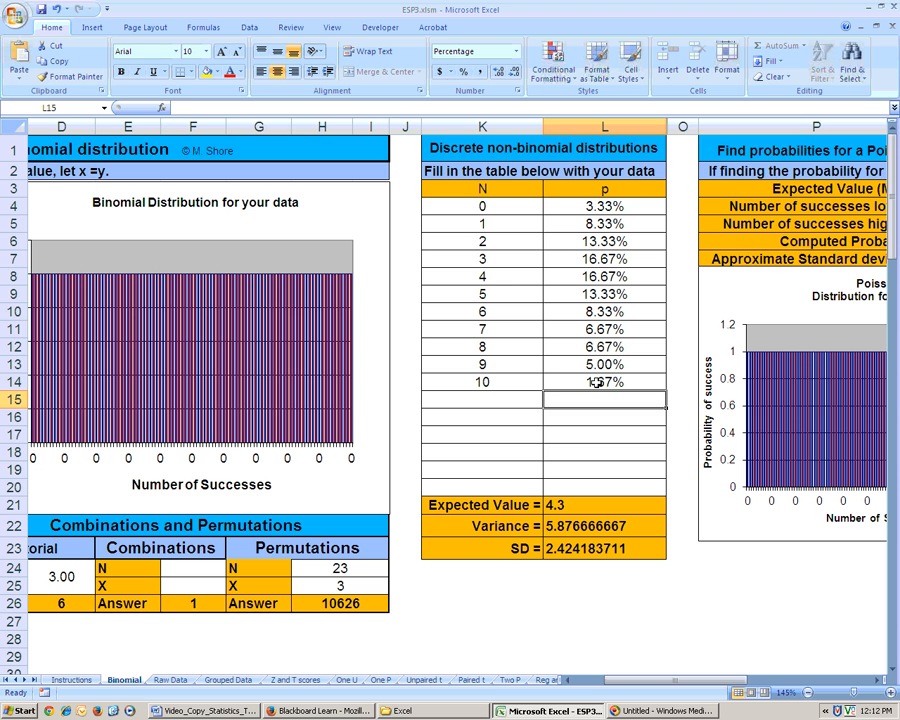
- Check the 1/60 formula for 10 movie visits and bring up its cell context menu
click(604, 382)
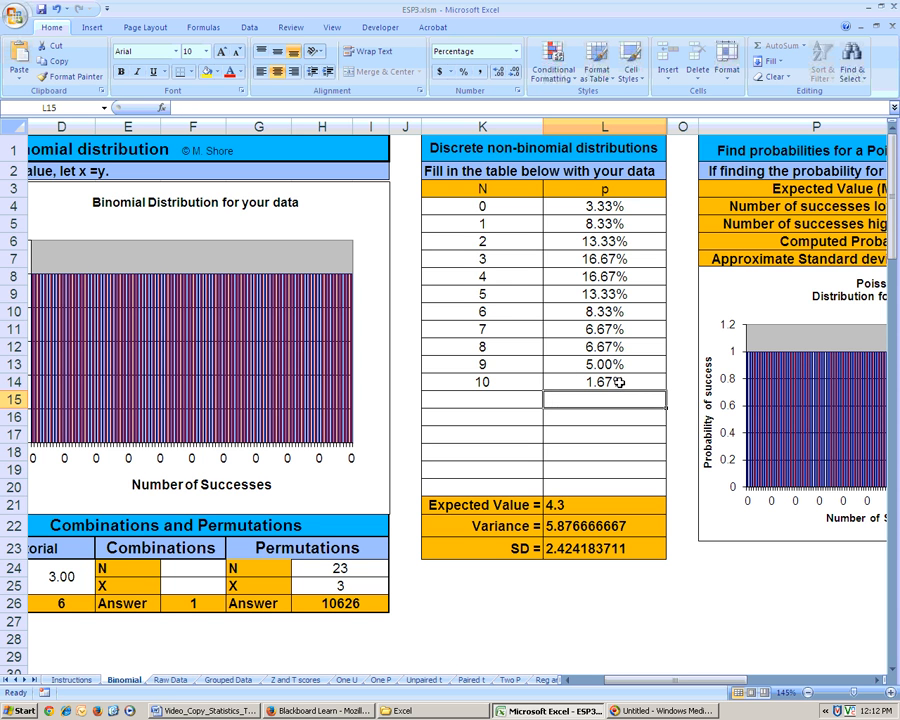
right_click(604, 382)
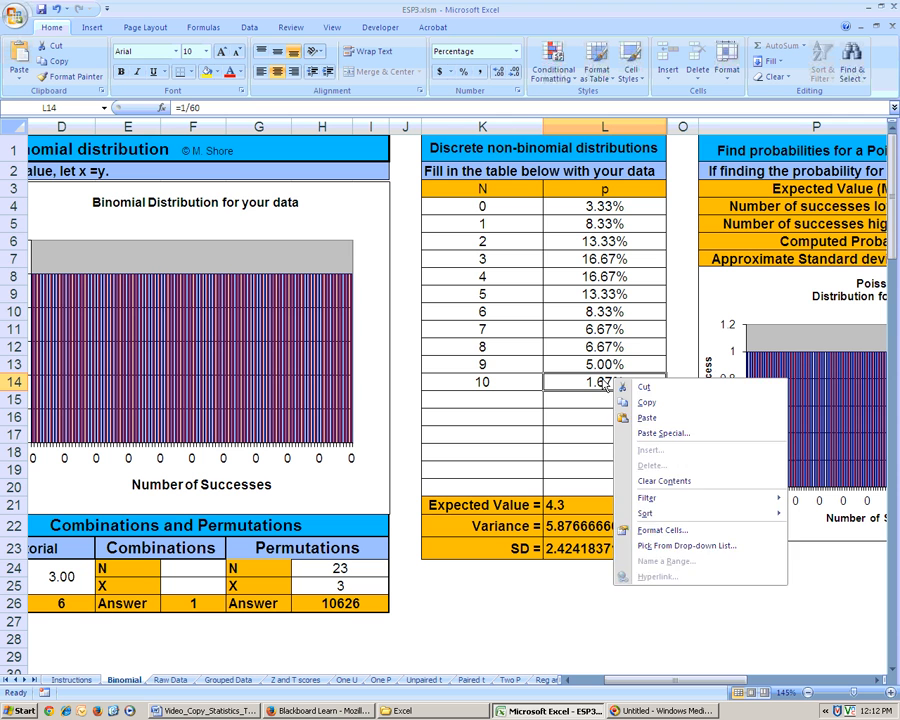